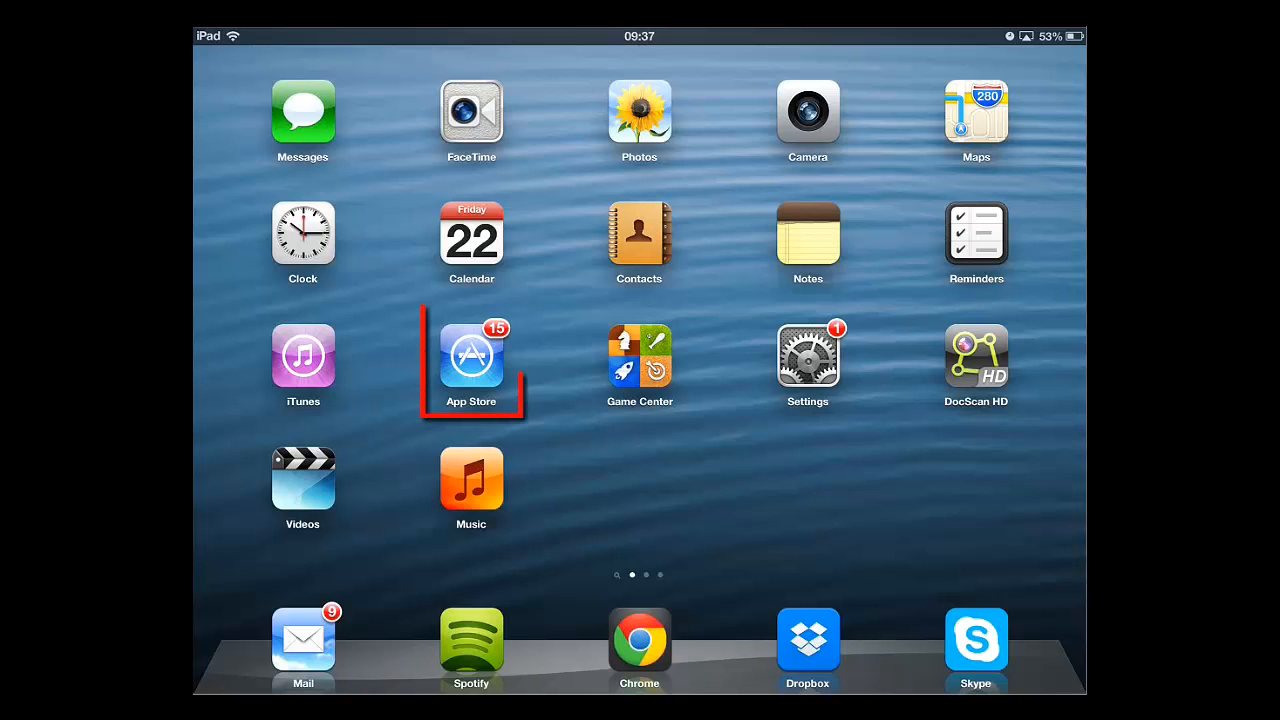
Launch the App Store from the iPad home screen.
{"action": "left_click", "coordinate": [470, 355]}
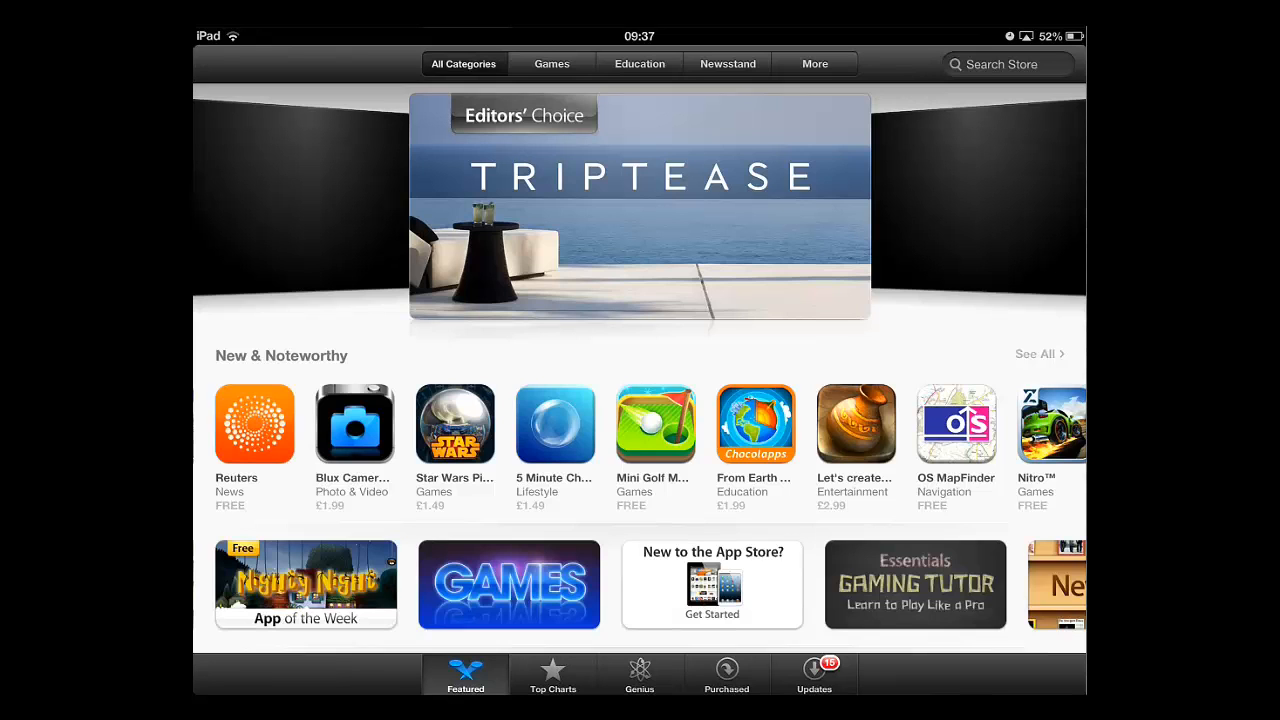
Open the free Reuters app from the Featured New & Noteworthy row.
{"action": "left_click", "coordinate": [254, 424]}
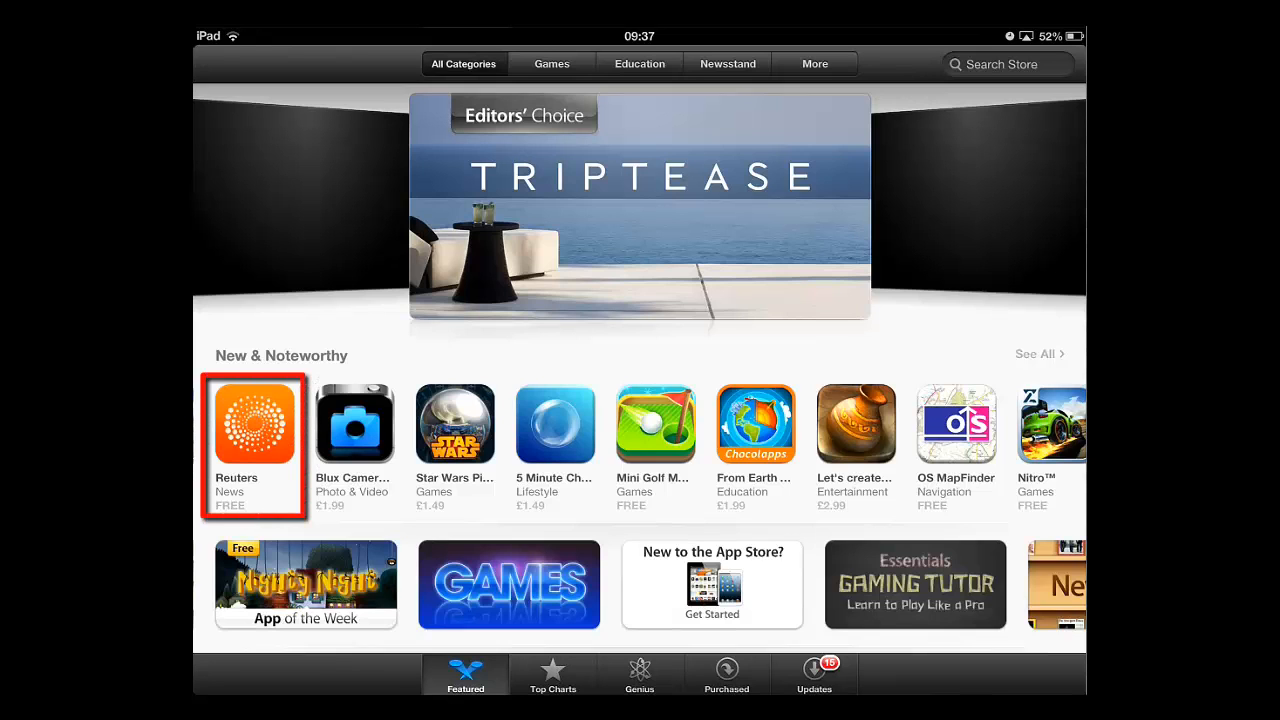
{"action": "left_click", "coordinate": [254, 424]}
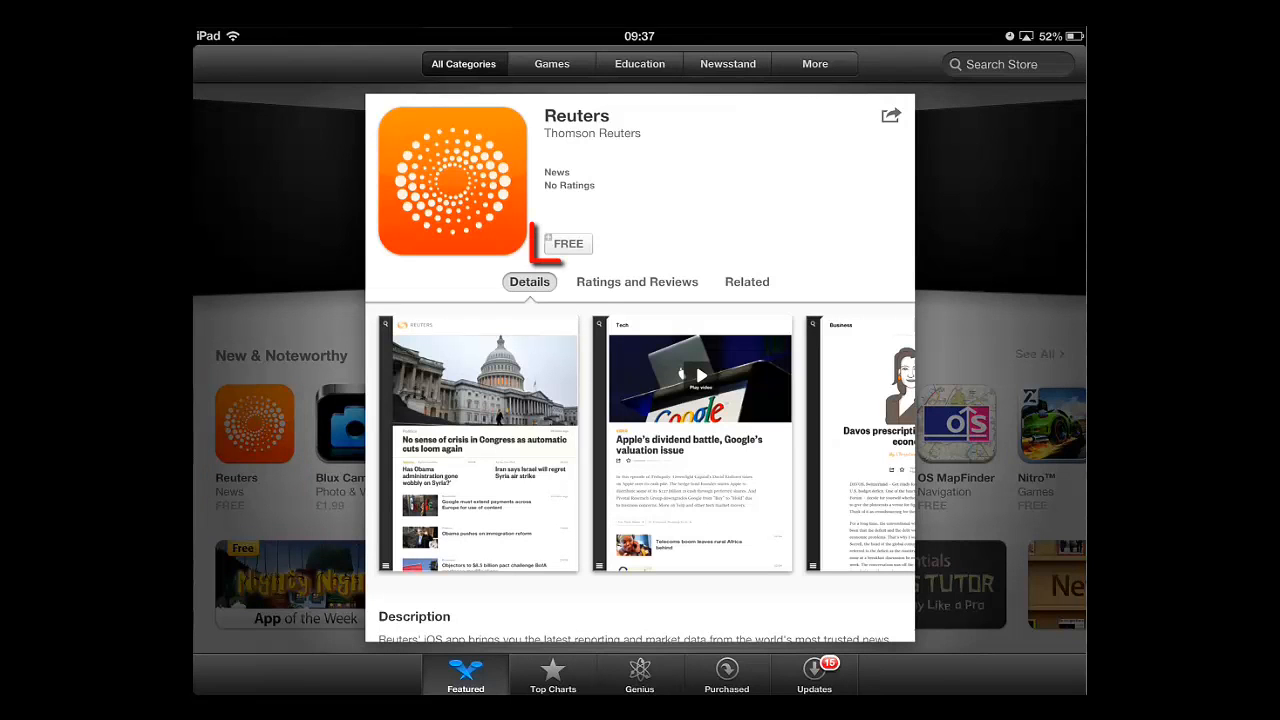
Choose FREE, then INSTALL APP for Reuters to reach the Apple ID password prompt.
{"action": "left_click", "coordinate": [567, 243]}
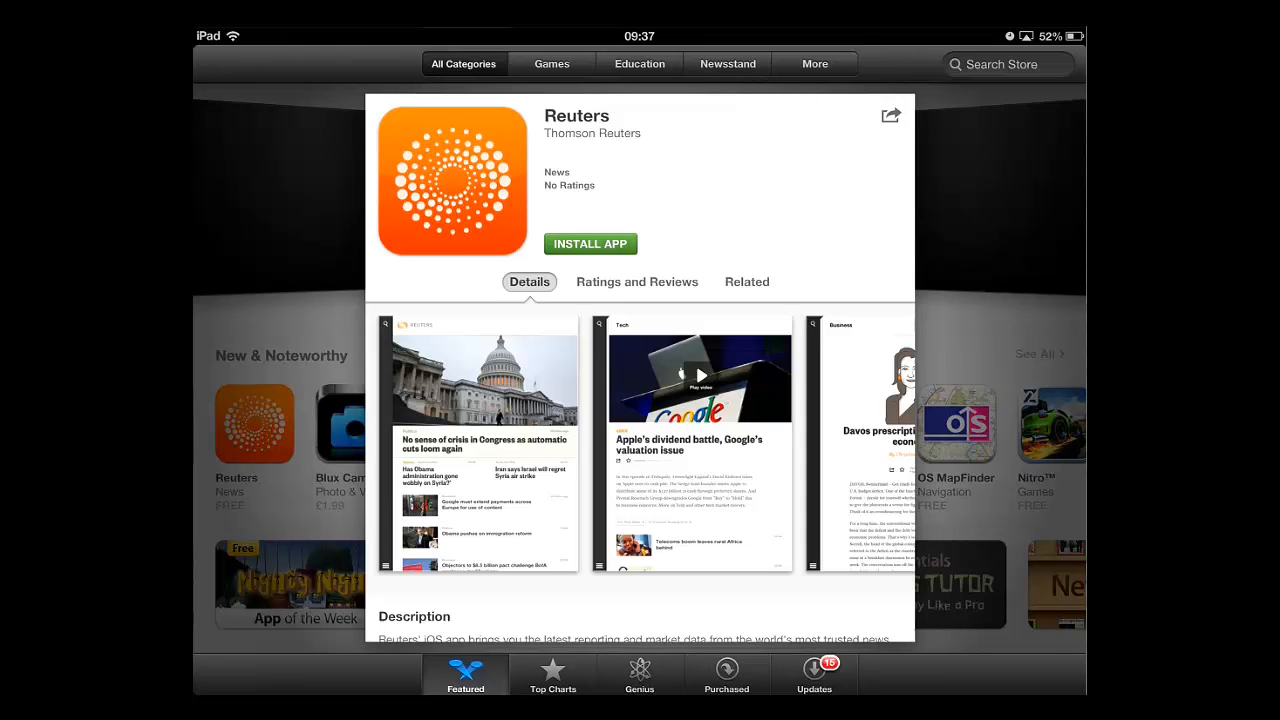
{"action": "left_click", "coordinate": [590, 243]}
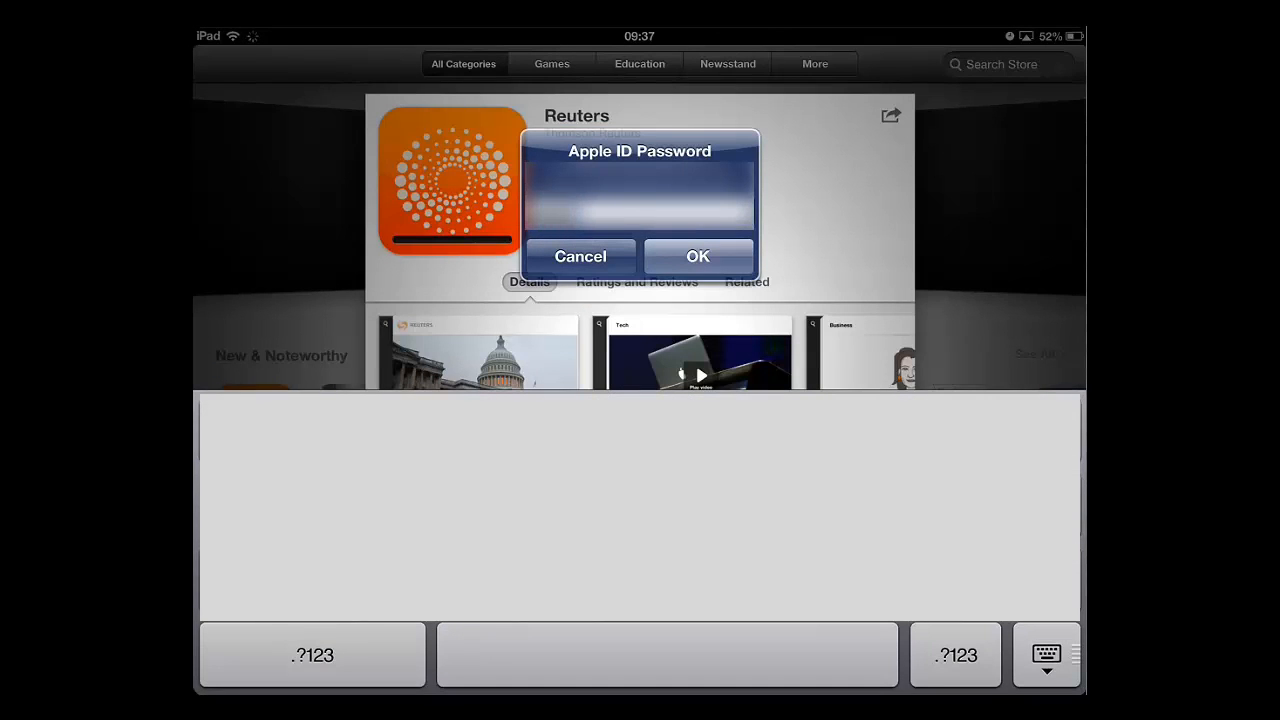
Submit the Apple ID password so Reuters downloads and shows OPEN.
{"action": "left_click", "coordinate": [697, 256]}
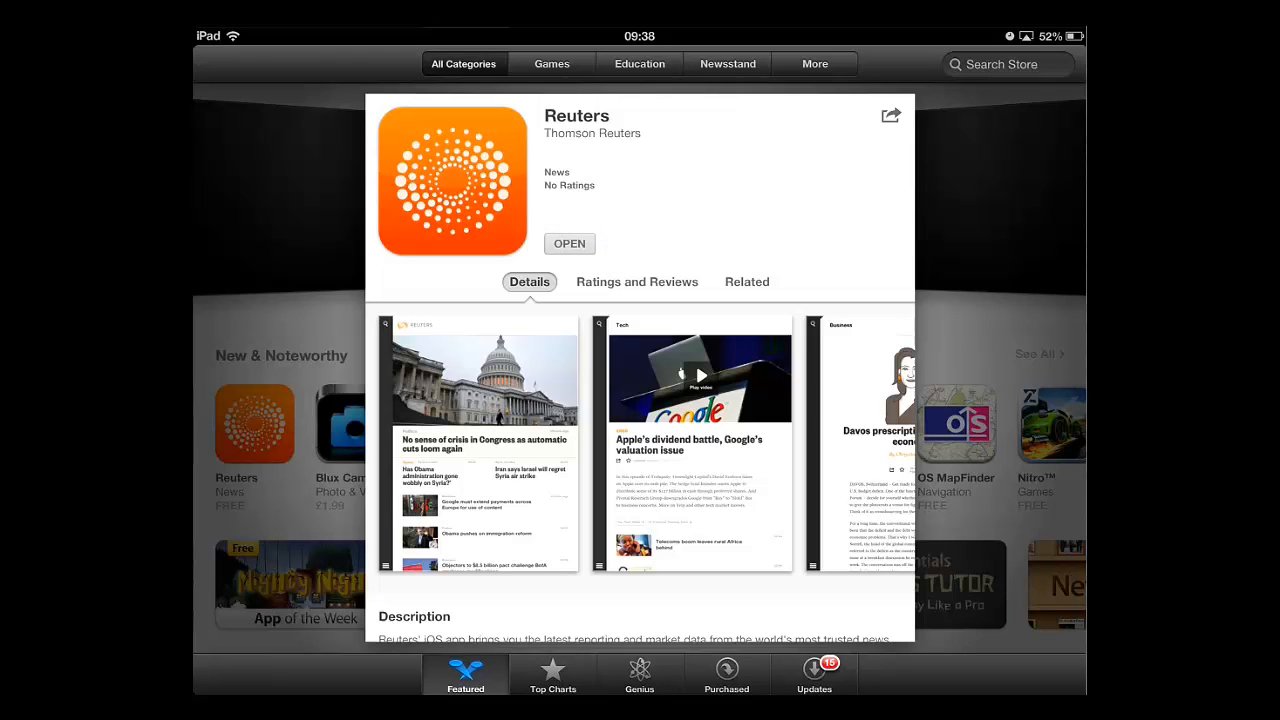
Return to the home screen and launch Reuters from its new icon.
{"action": "left_click", "coordinate": [569, 243]}
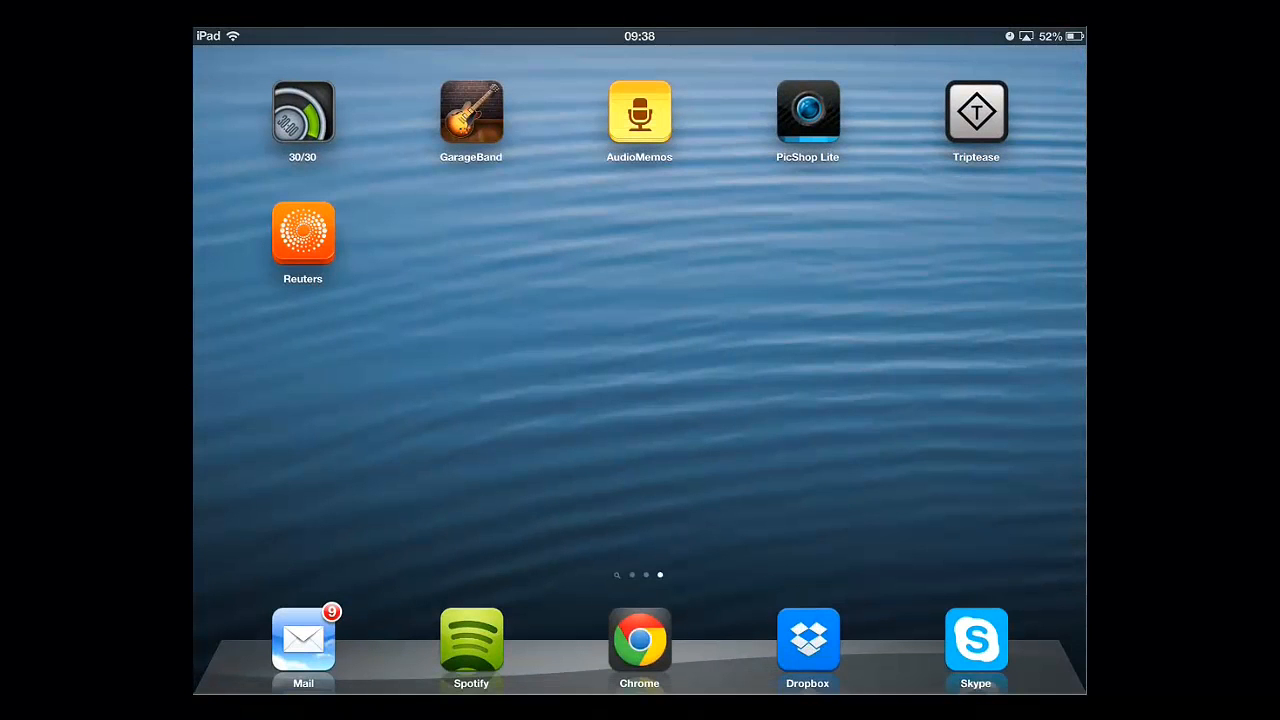
{"action": "left_click", "coordinate": [302, 237]}
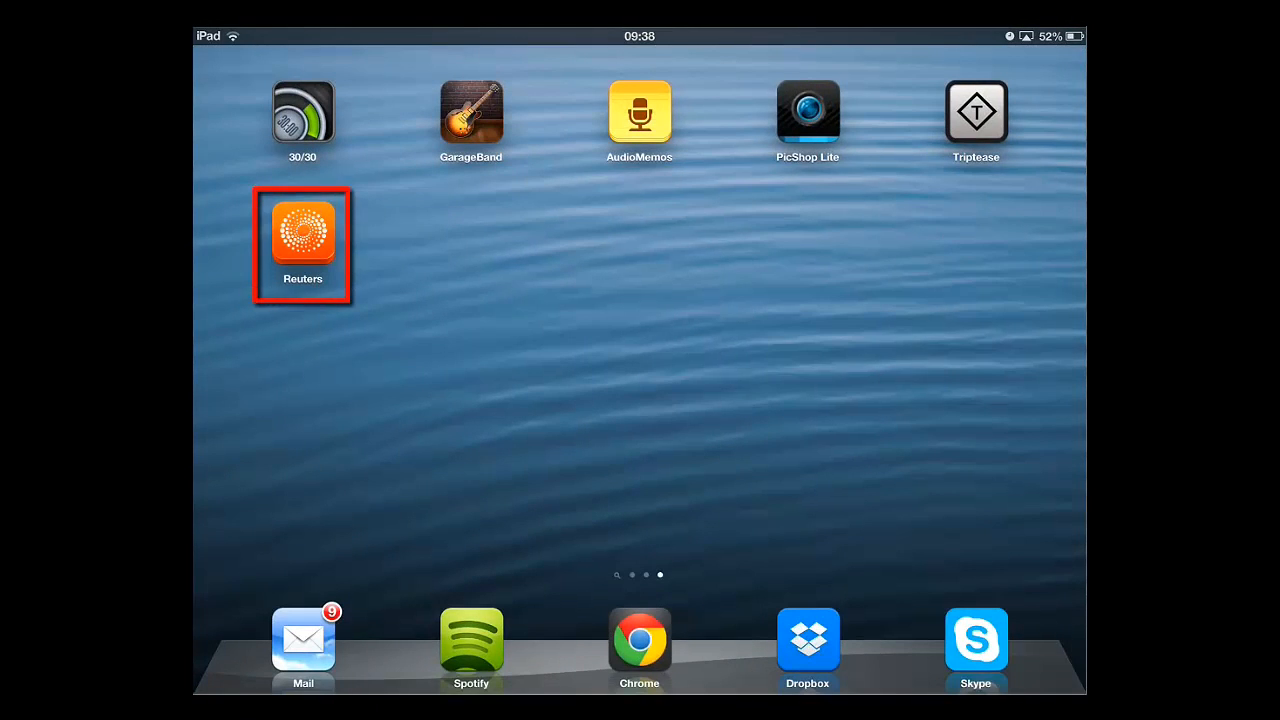
{"action": "left_click", "coordinate": [302, 230]}
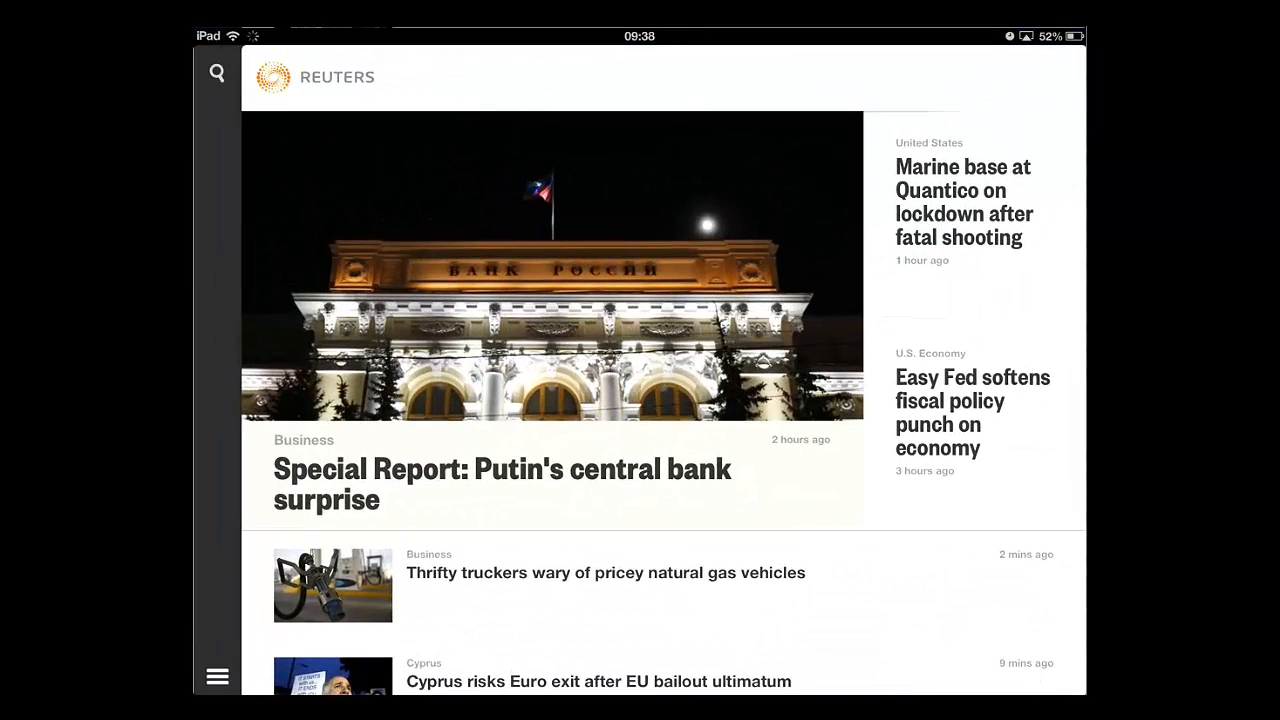